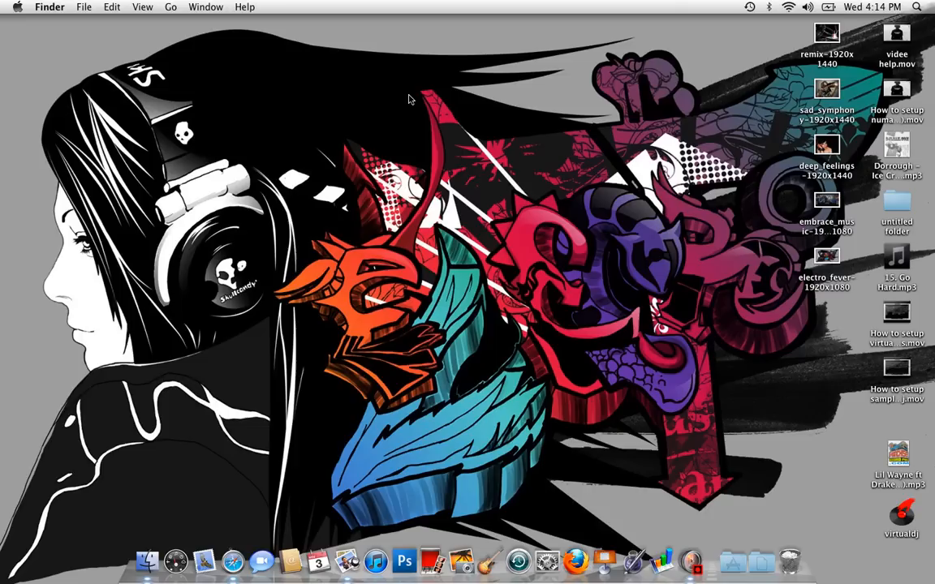
mouse_move(497, 353)
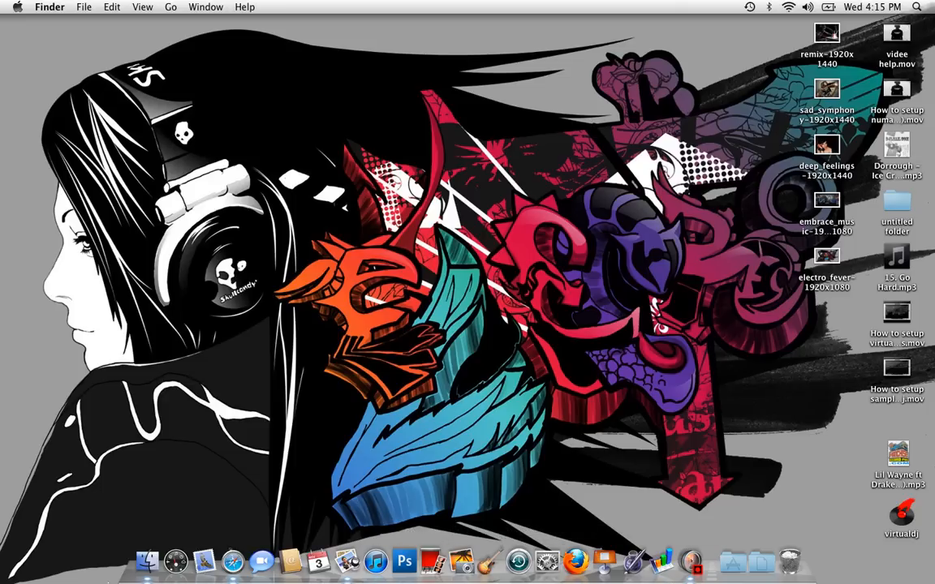
Launch Safari and go to Apple's Support page, scrolling down to Product Programs
click(234, 559)
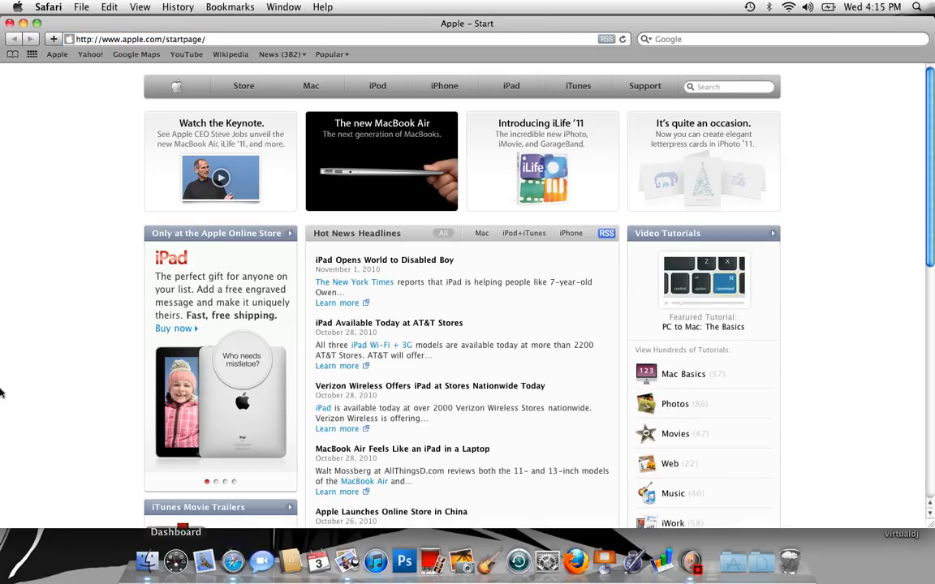
mouse_move(738, 13)
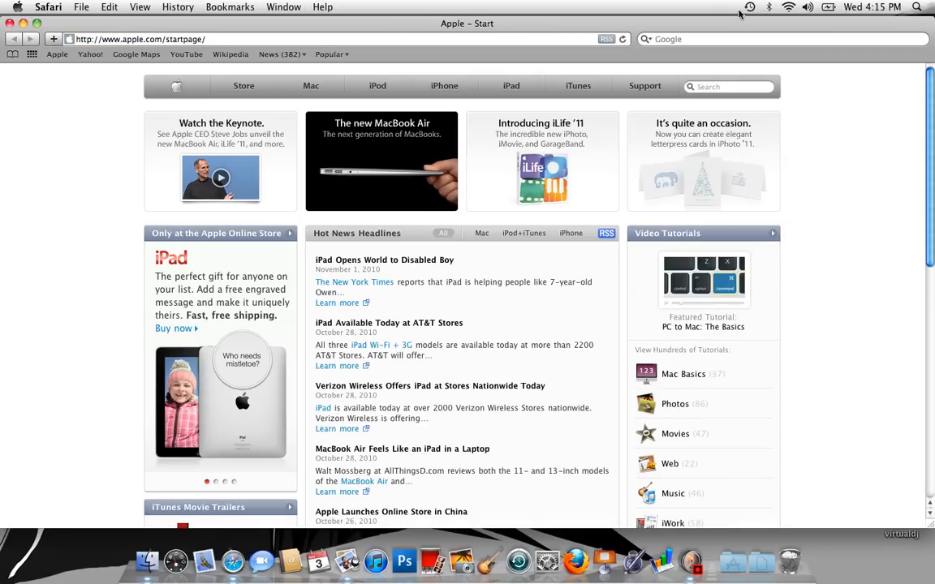
click(646, 86)
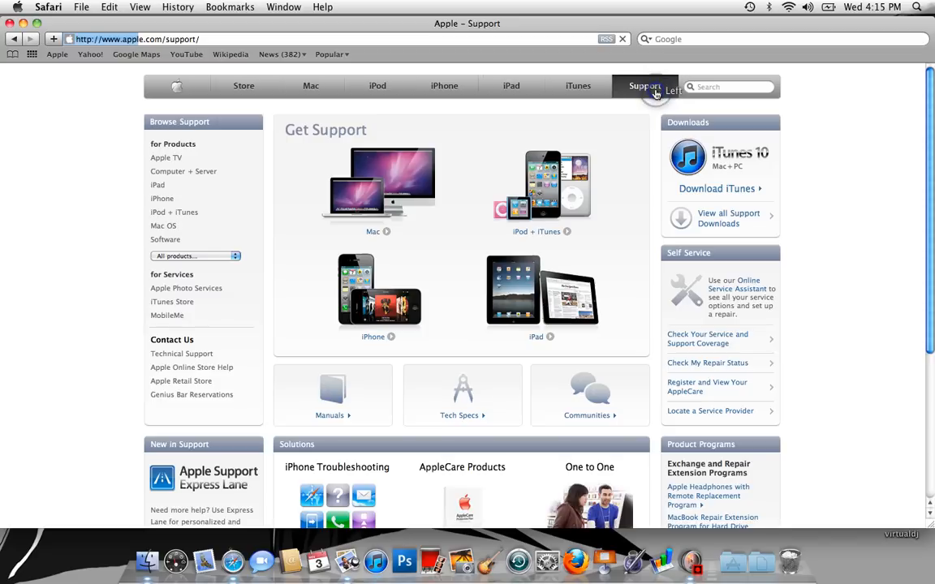
scroll(down, 3)
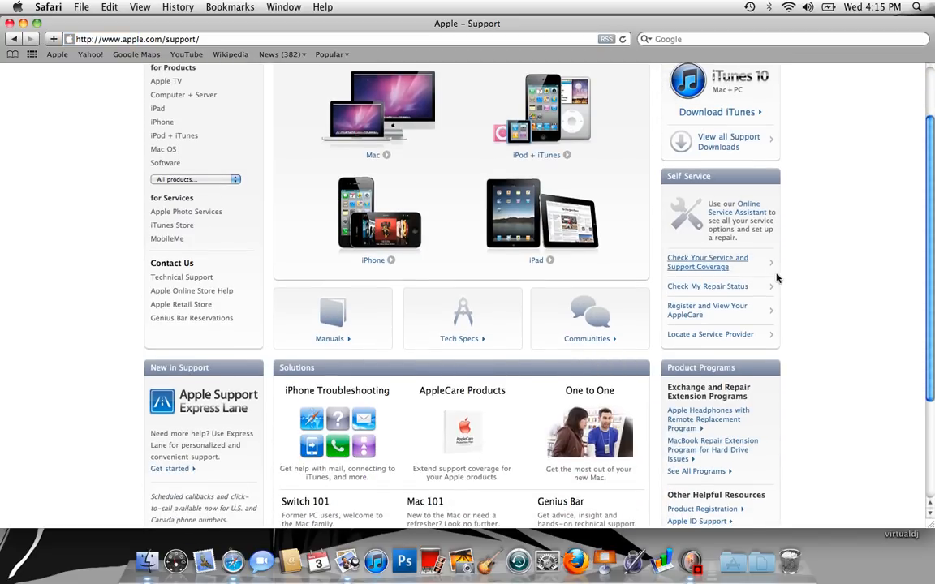
scroll(down, 3)
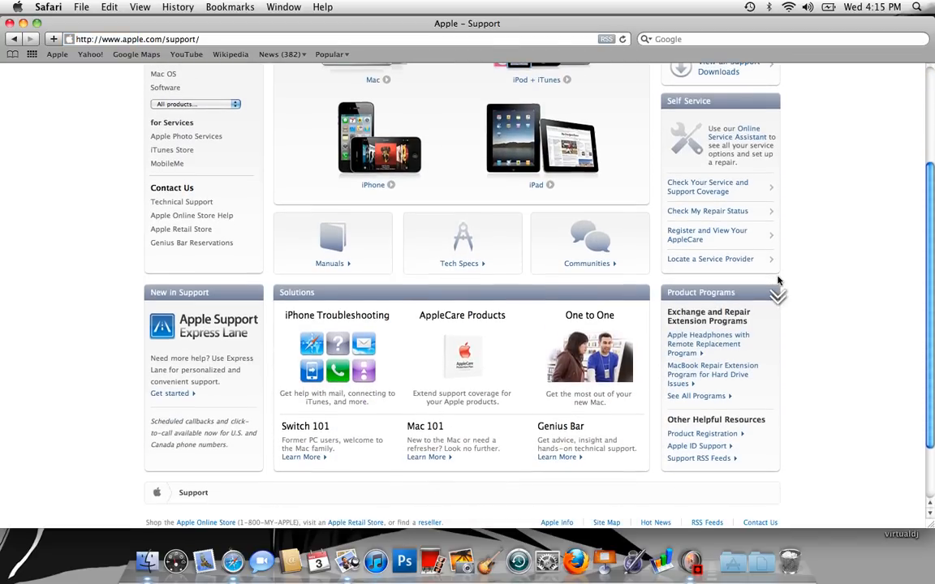
mouse_move(763, 300)
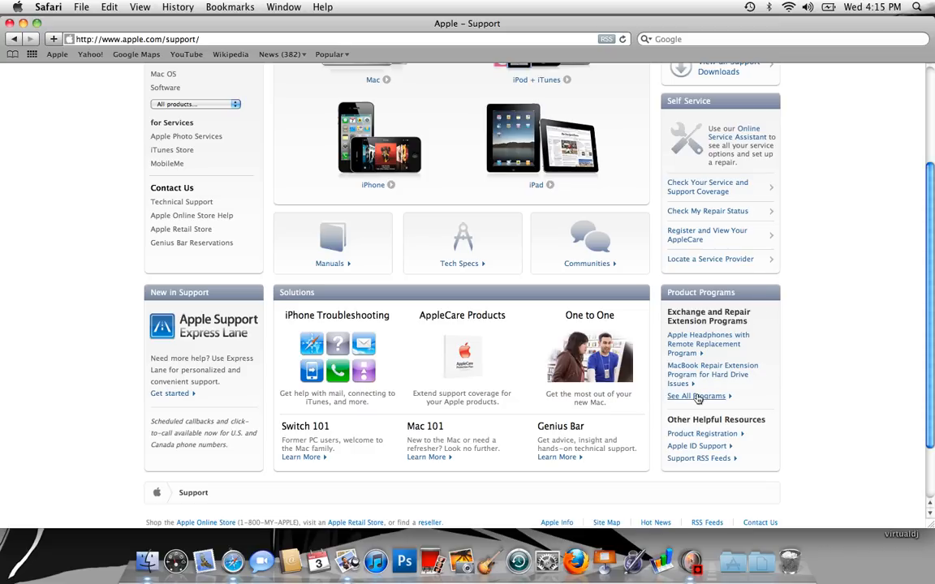
Go to See All Programs and choose MacBook Pro from the Notebooks list
click(694, 396)
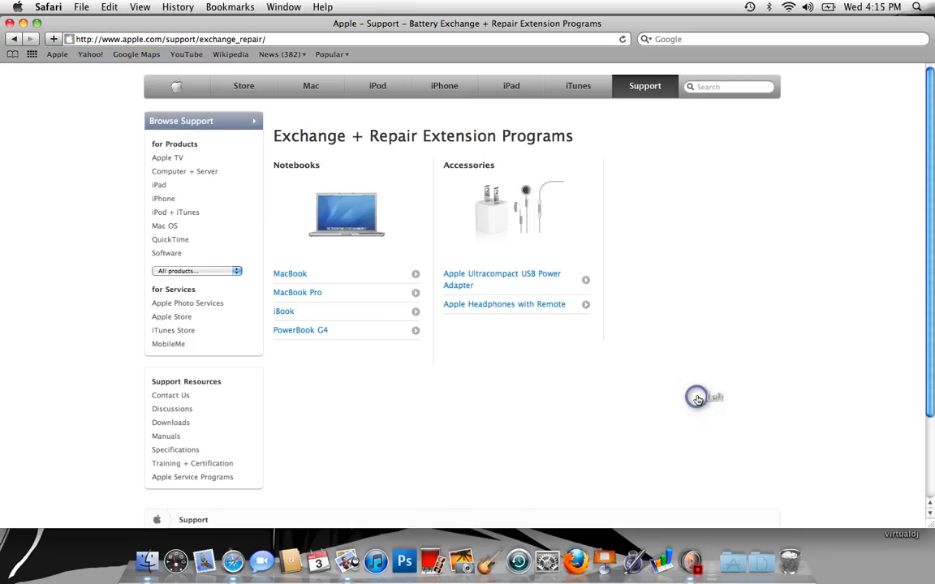
mouse_move(330, 264)
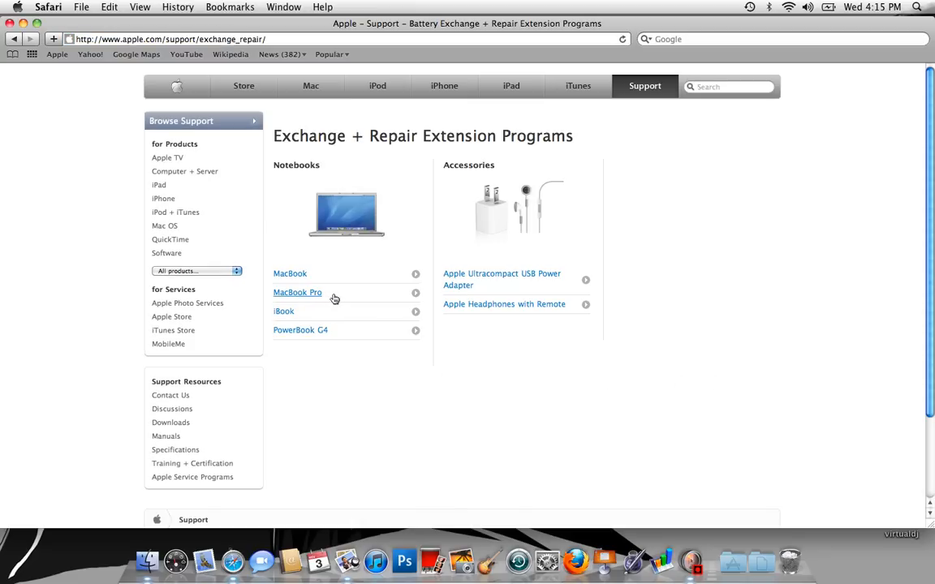
click(297, 293)
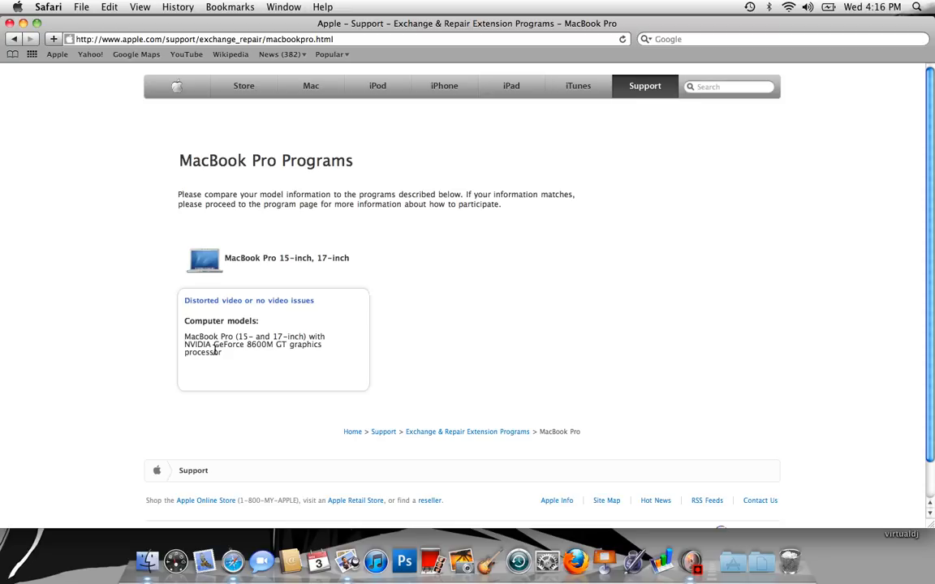
mouse_move(214, 308)
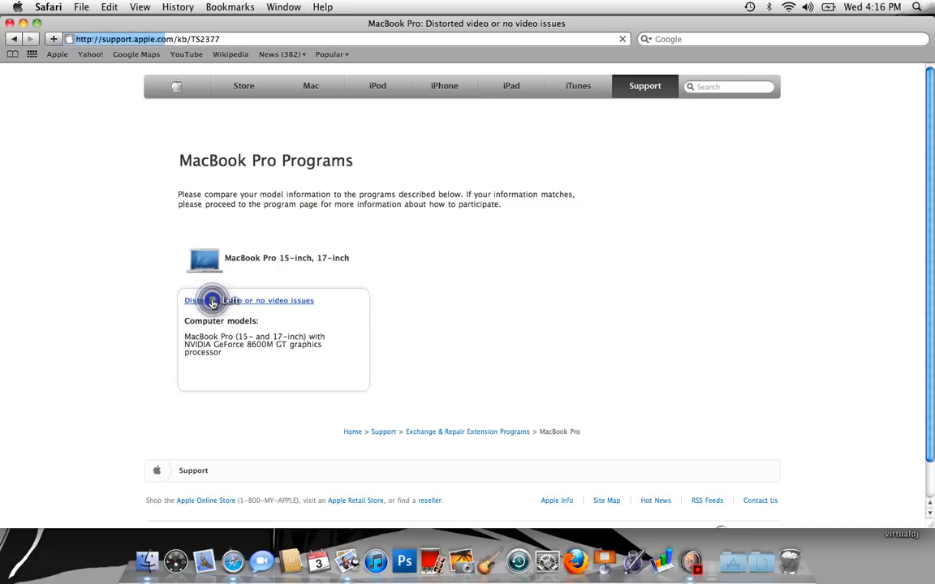
click(246, 300)
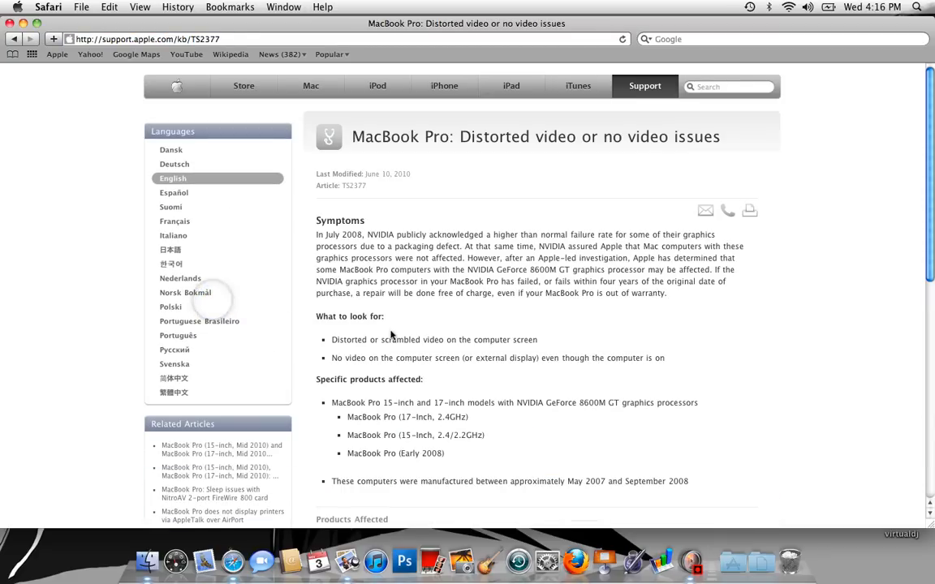
mouse_move(419, 227)
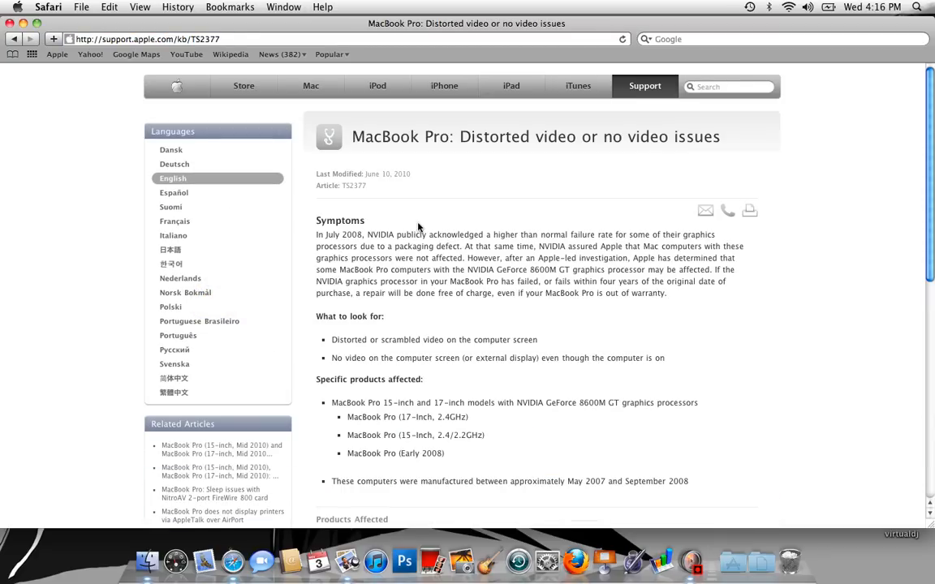
mouse_move(591, 253)
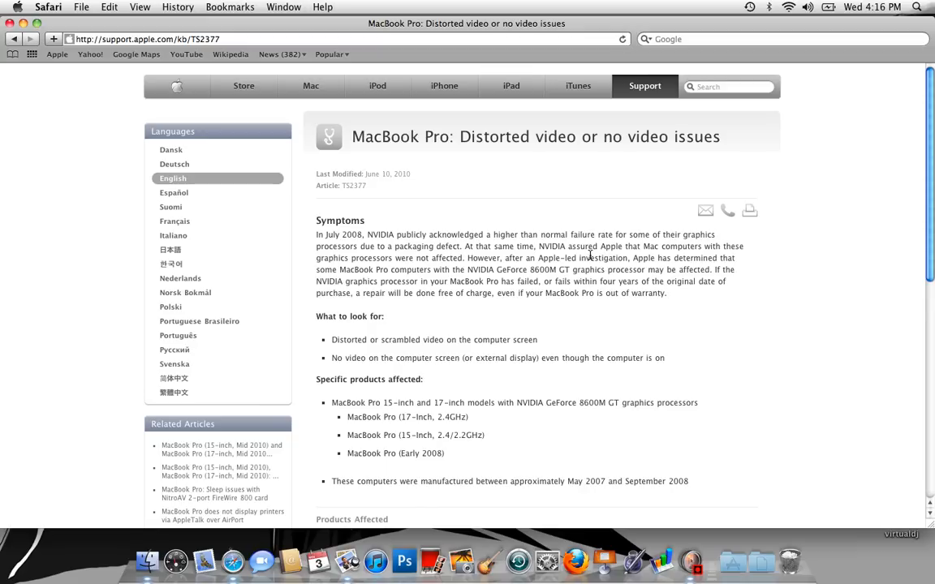
mouse_move(298, 286)
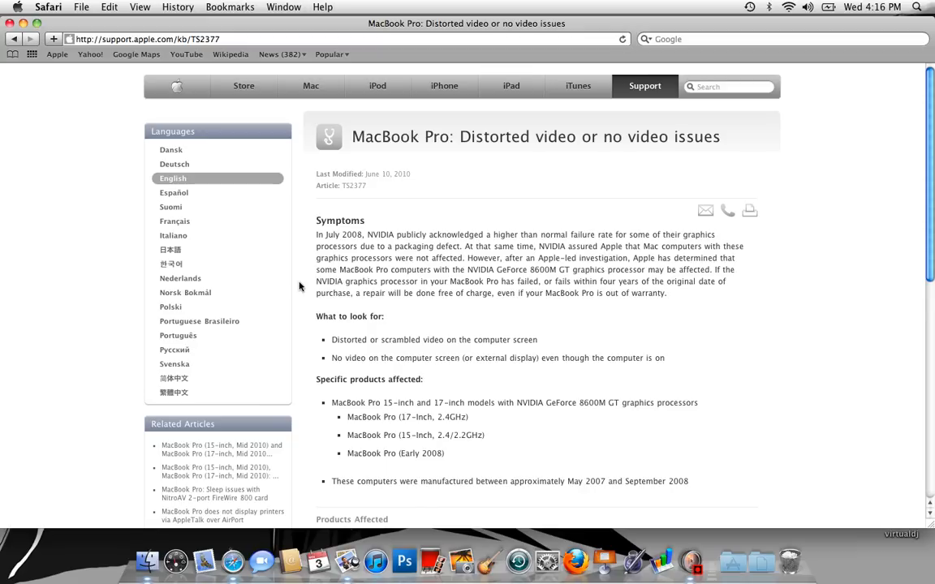
mouse_move(402, 290)
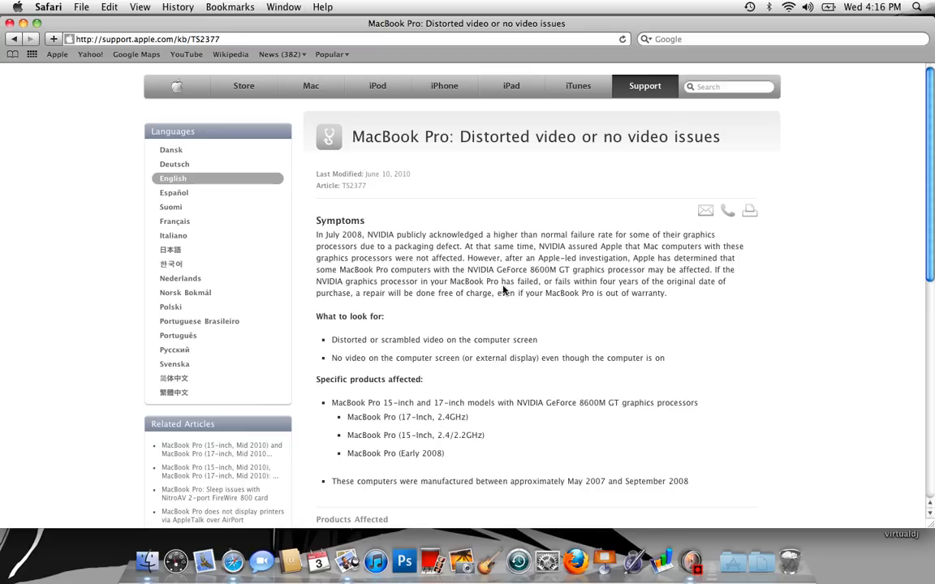
mouse_move(606, 284)
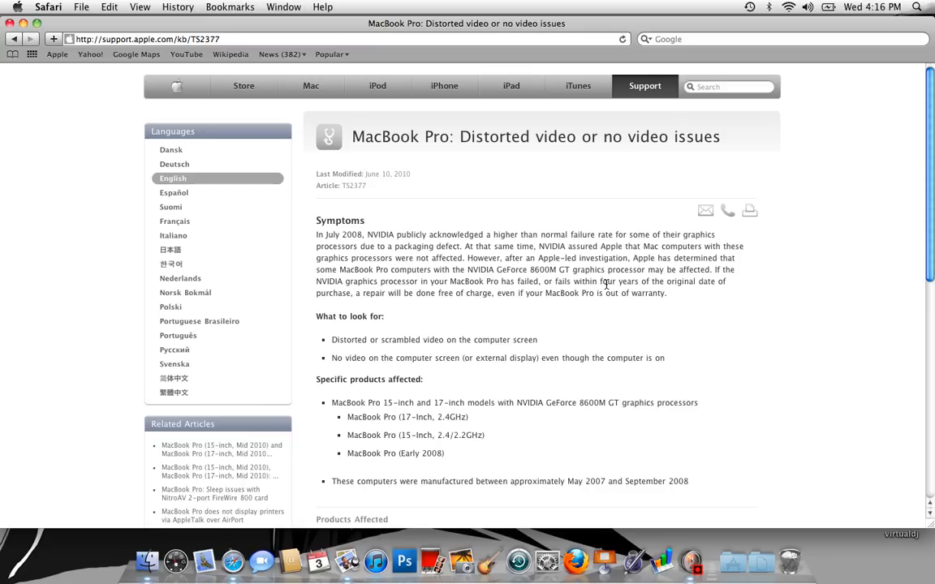
mouse_move(721, 285)
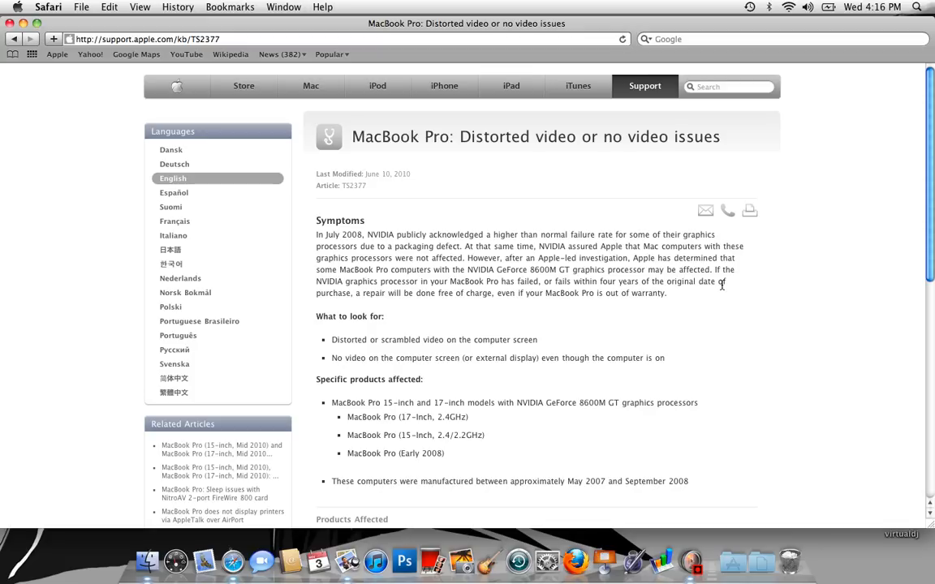
mouse_move(720, 299)
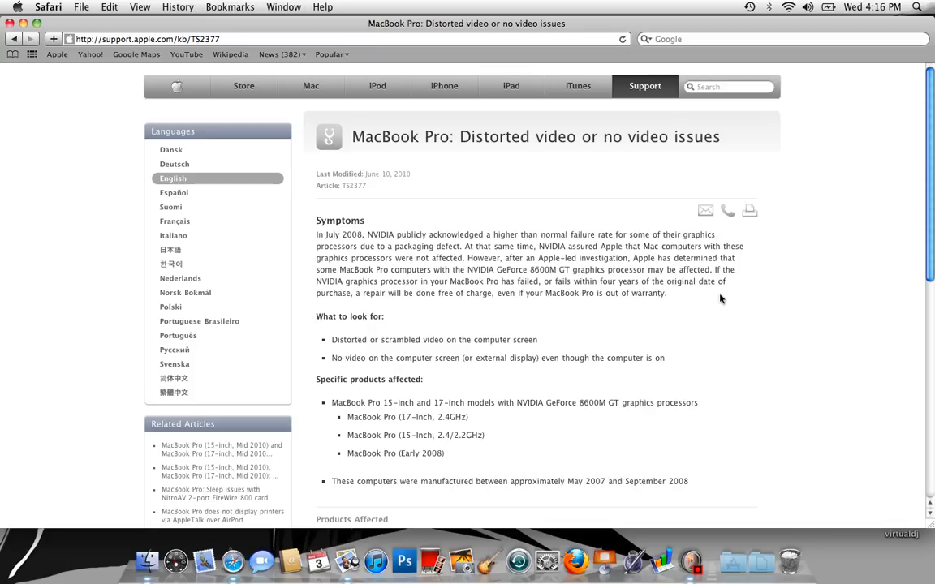
mouse_move(367, 332)
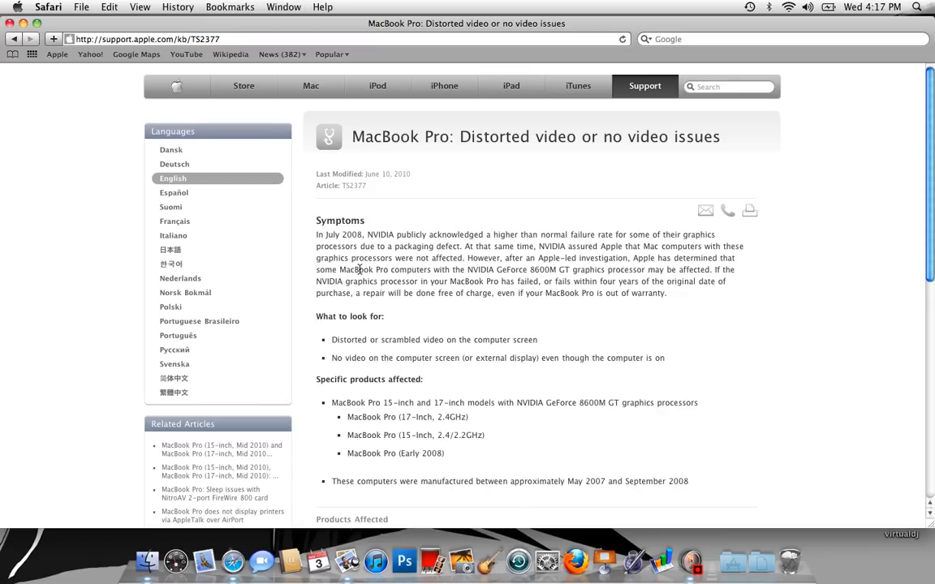
mouse_move(360, 201)
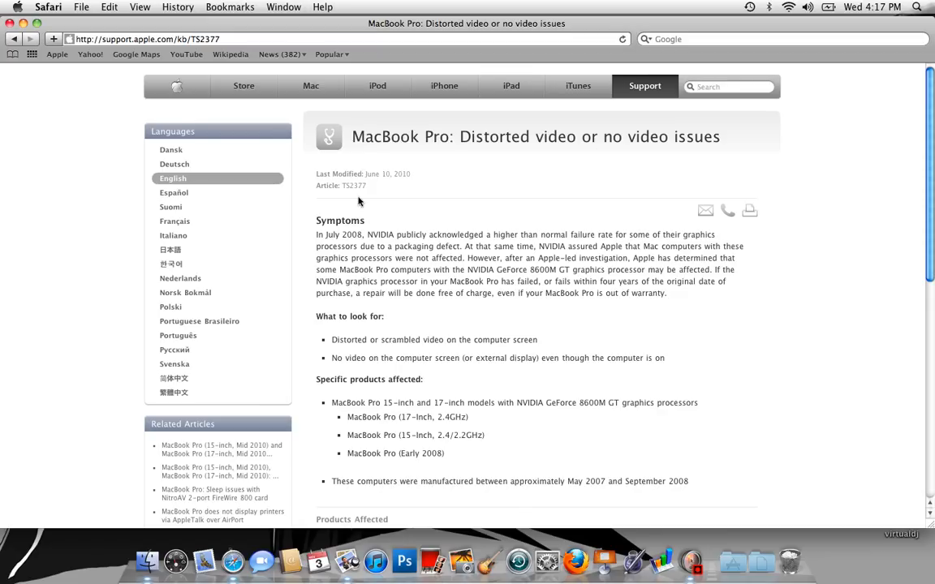
mouse_move(414, 201)
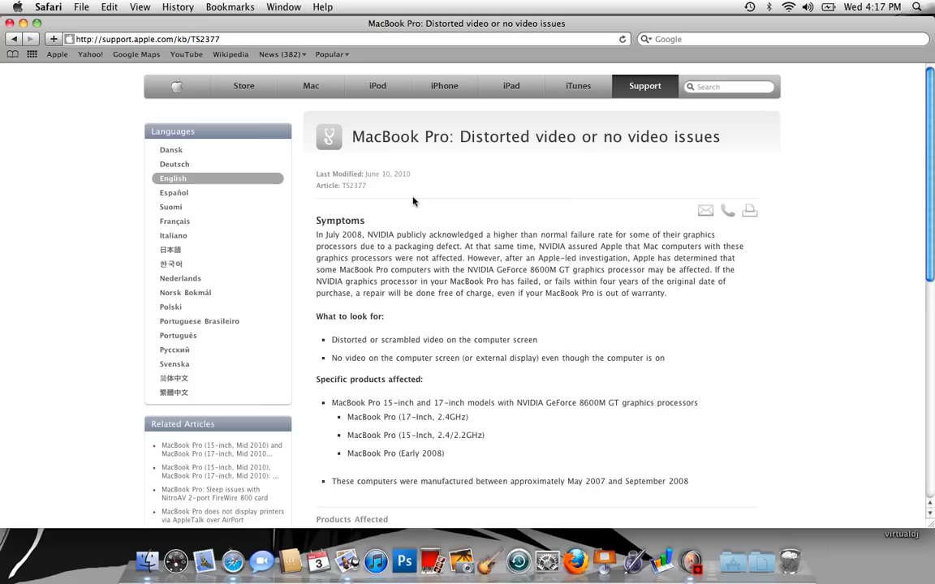
mouse_move(143, 467)
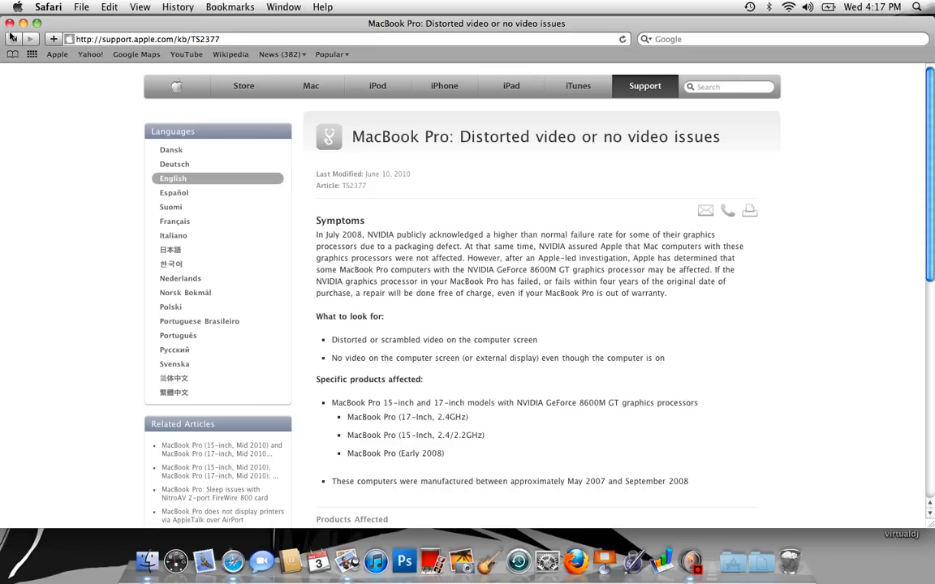
click(13, 39)
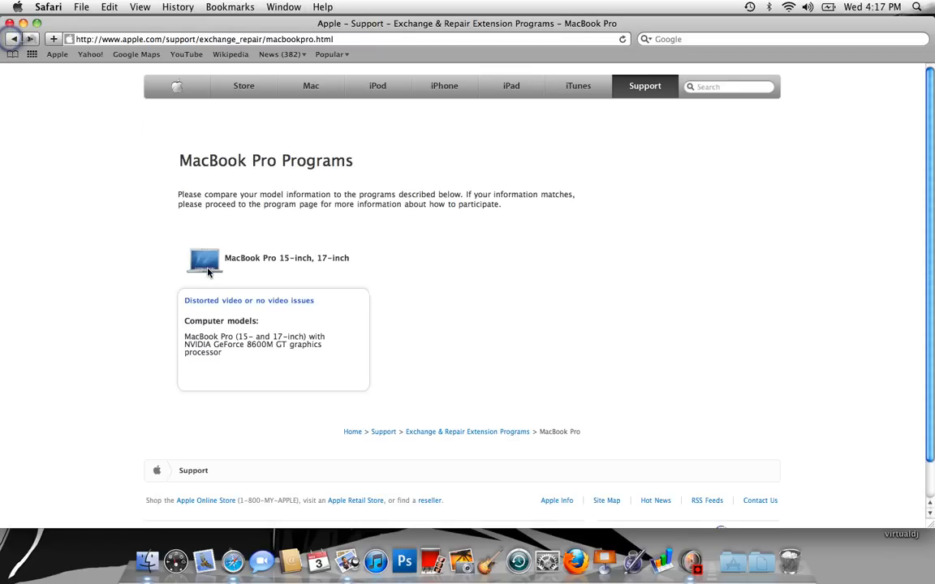
mouse_move(244, 289)
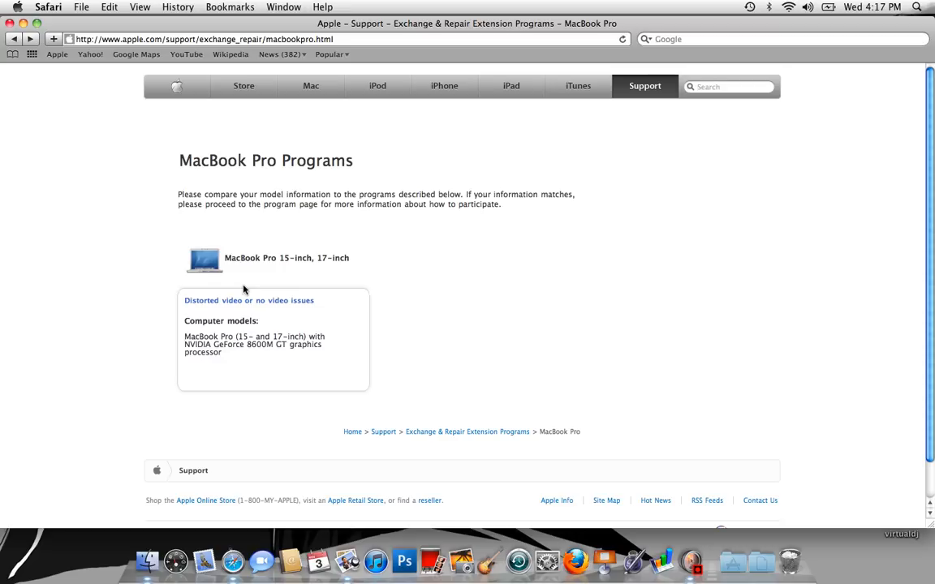